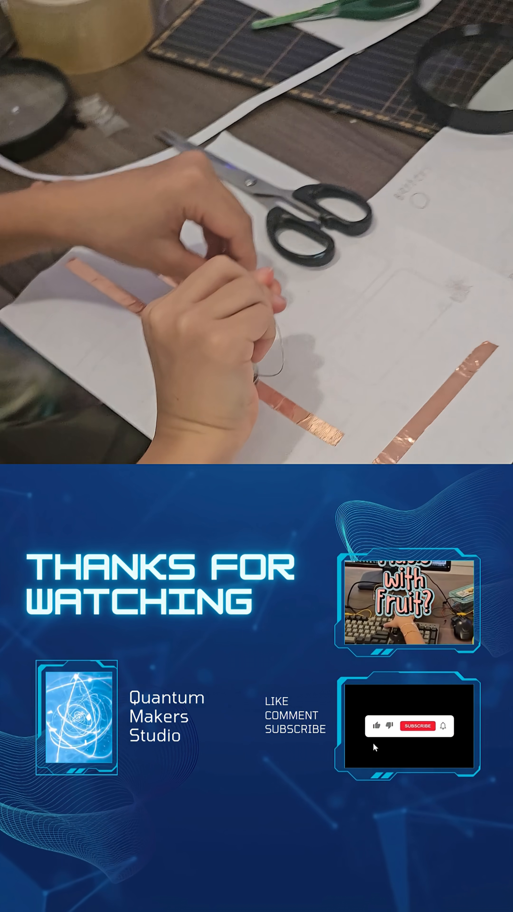
click(417, 725)
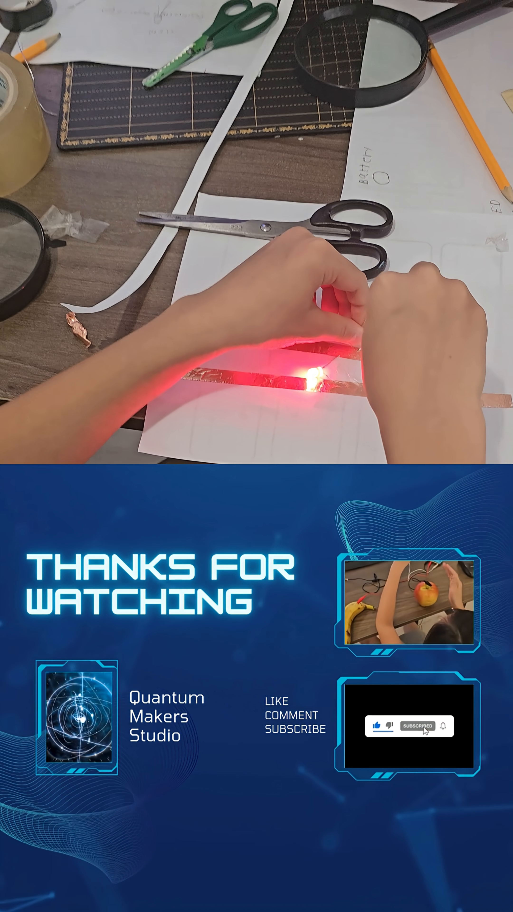